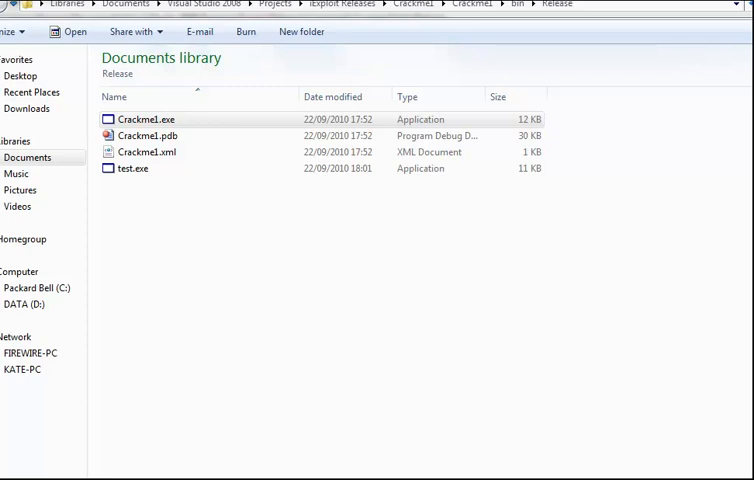
pyautogui.moveTo(560, 420)
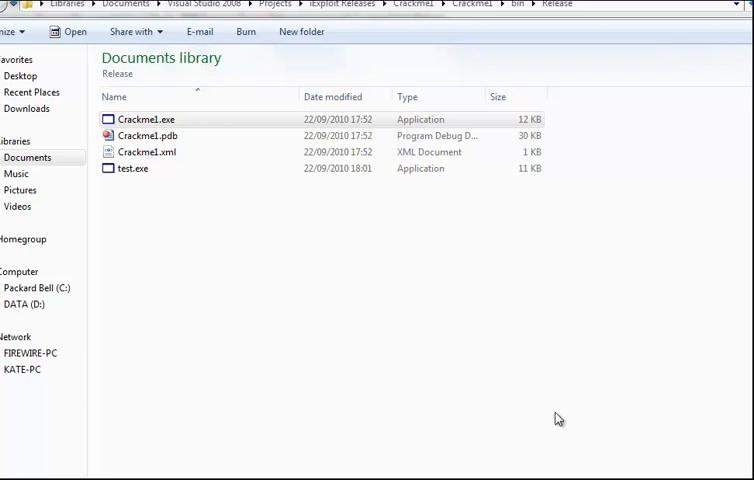
# Run Crackme1.exe, try an access code, and close the console after it is rejected.
pyautogui.doubleClick(148, 120)
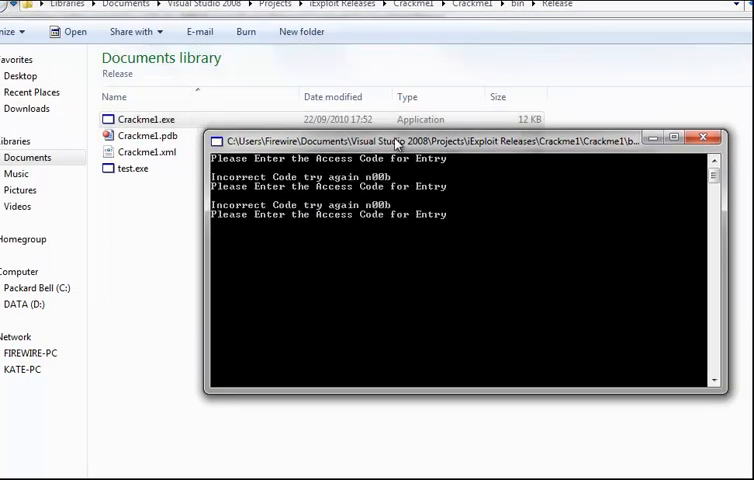
pyautogui.press('Return')
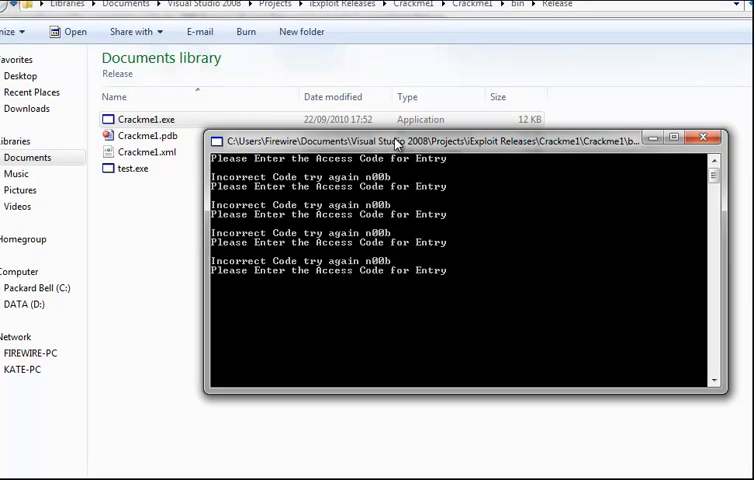
pyautogui.moveTo(604, 94)
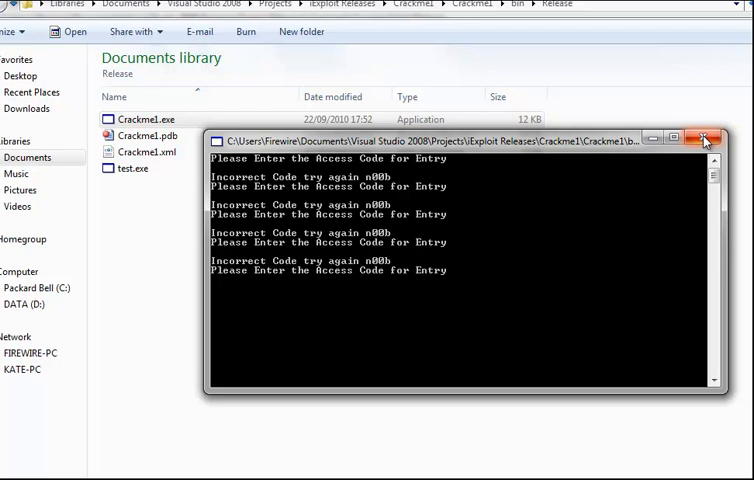
pyautogui.click(704, 140)
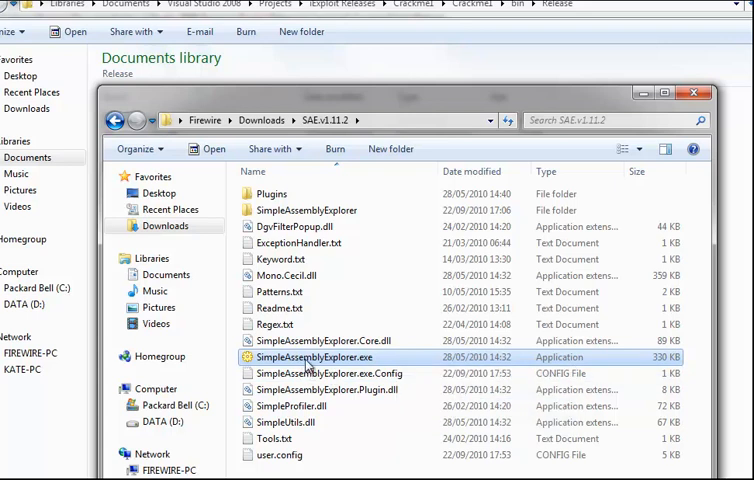
pyautogui.moveTo(312, 372)
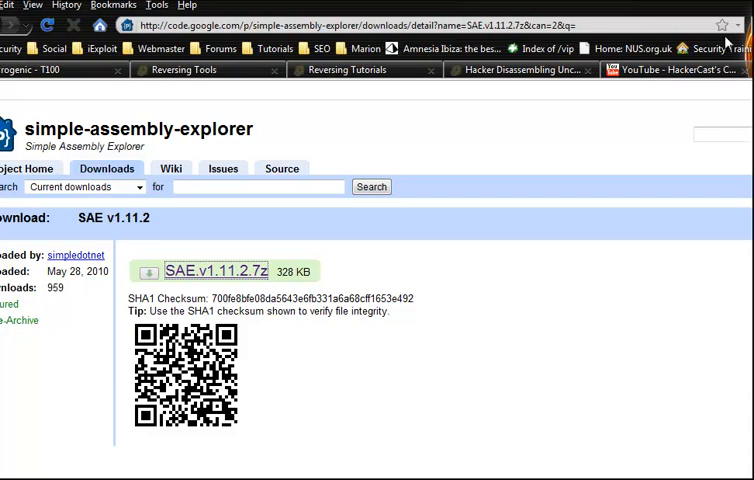
pyautogui.moveTo(350, 24)
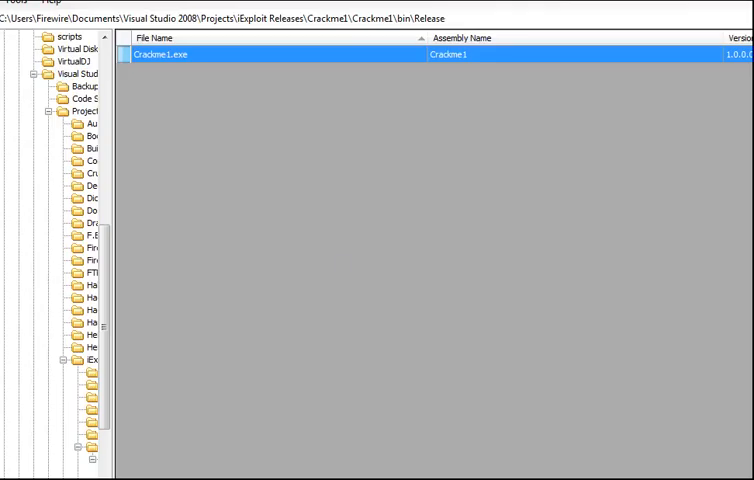
pyautogui.moveTo(212, 72)
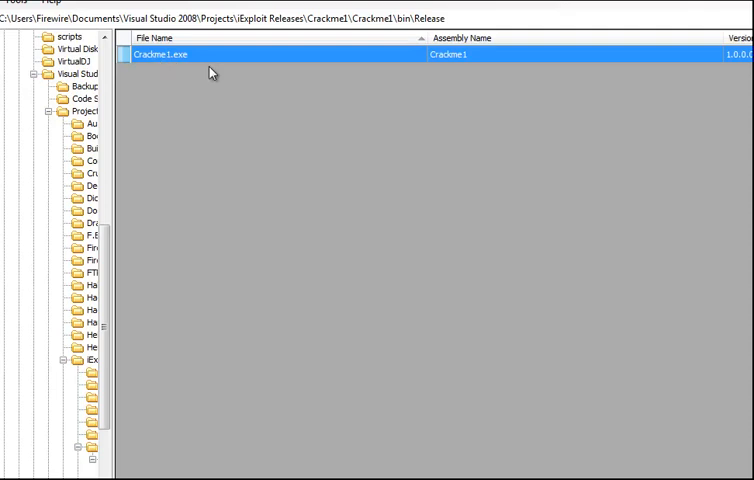
# Load Crackme1.exe into the Class Editor, showing Main()'s IL with the rainbow comparison.
pyautogui.rightClick(184, 56)
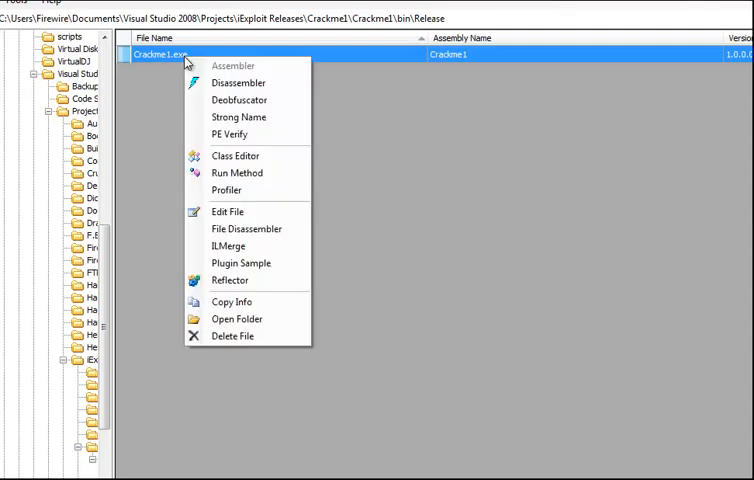
pyautogui.moveTo(234, 156)
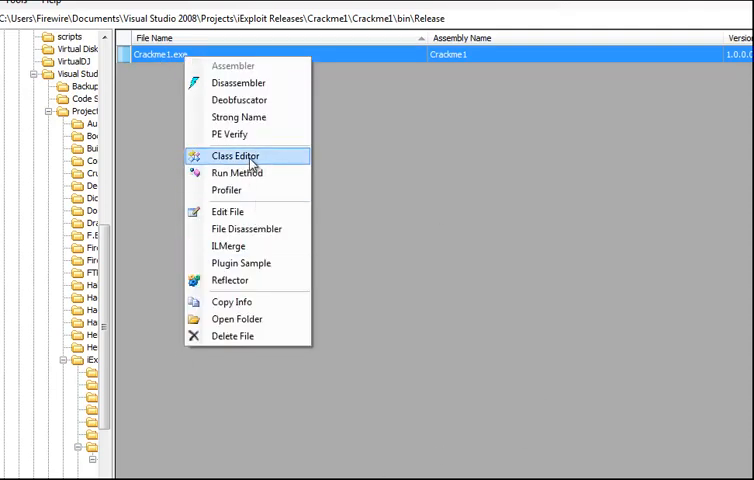
pyautogui.click(230, 156)
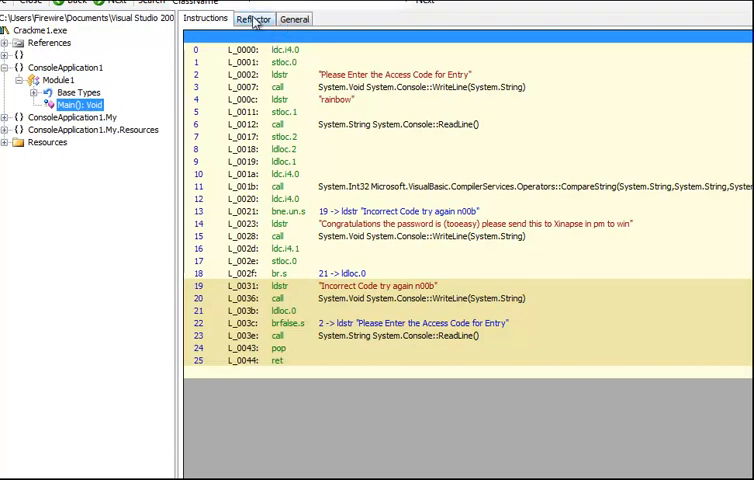
# Decompile Main to Visual Basic exposing the code rainbow, then relaunch Crackme1.exe.
pyautogui.click(256, 20)
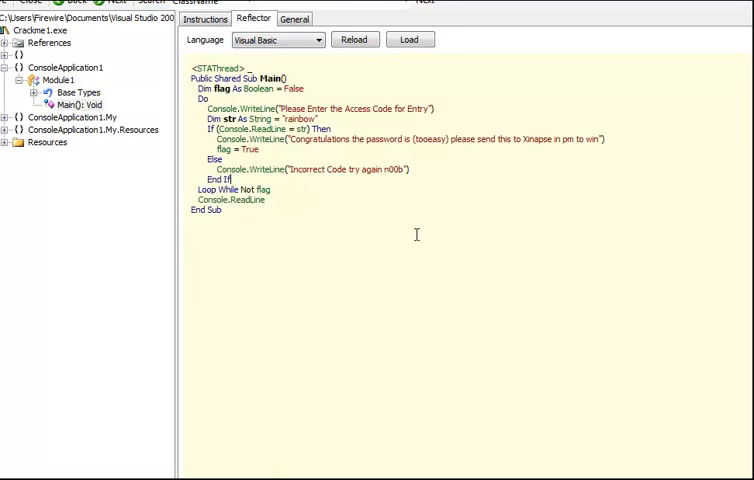
pyautogui.doubleClick(296, 118)
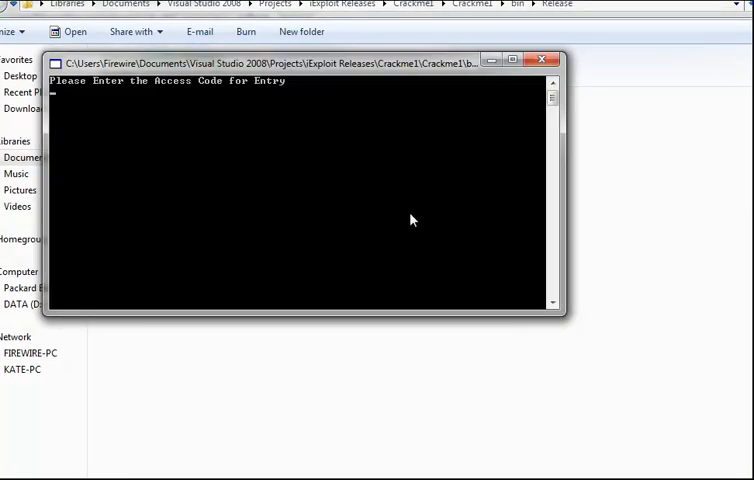
# Enter rainbow into the Crackme1 console to get the congratulations message.
pyautogui.write('rainbow')
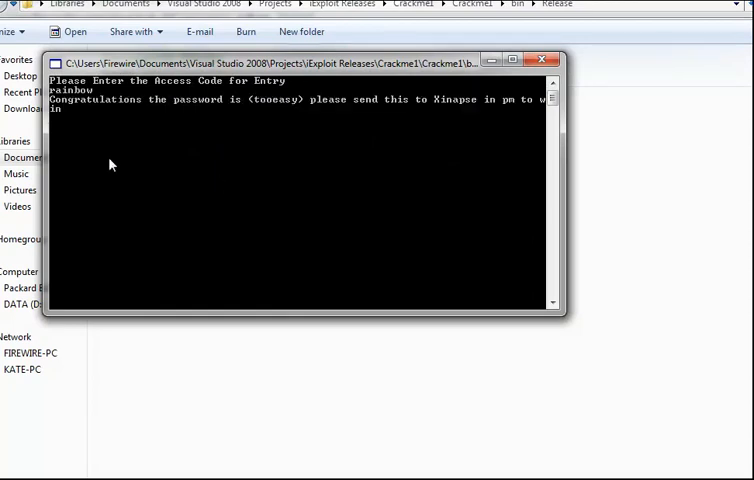
pyautogui.moveTo(332, 124)
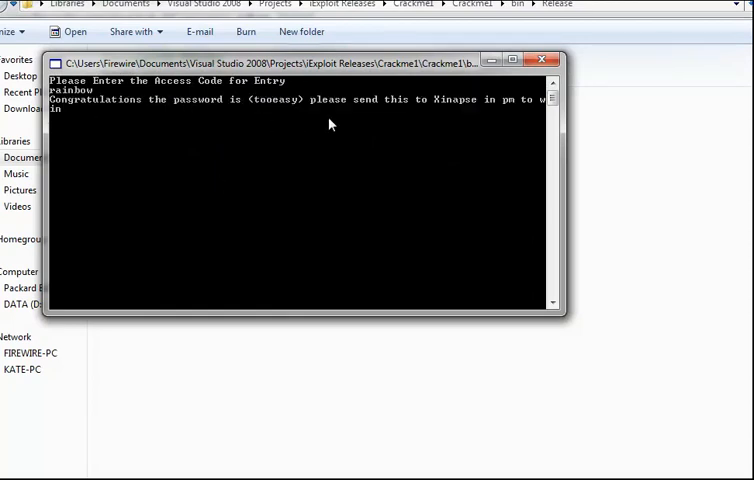
pyautogui.moveTo(434, 152)
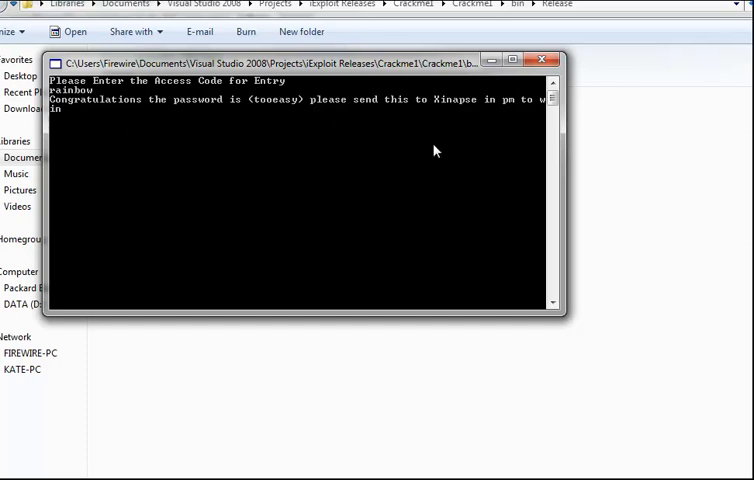
pyautogui.moveTo(456, 168)
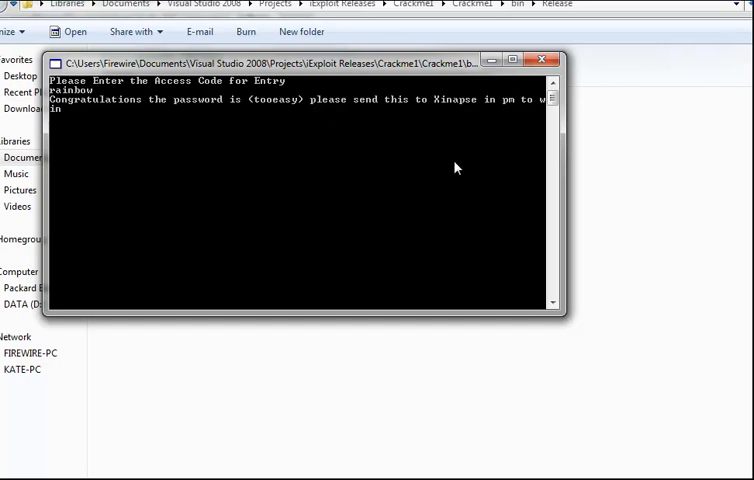